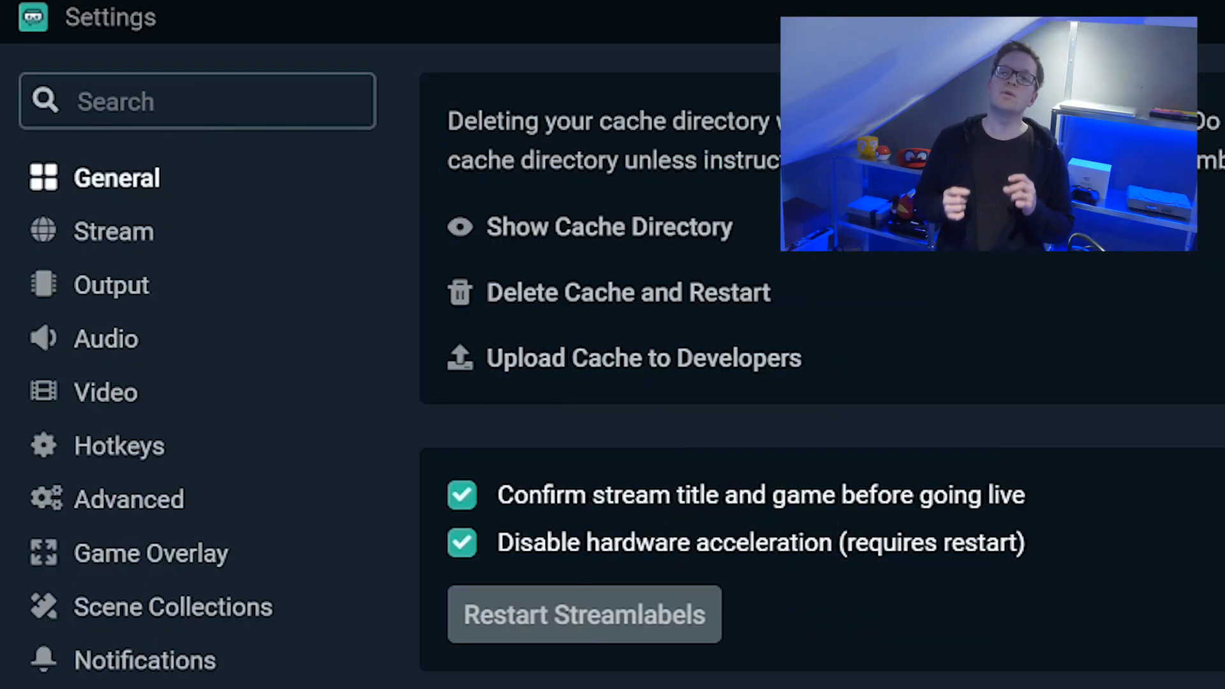
Start a new Discord group DM, pick the three friends, and create it
scroll(down, 3)
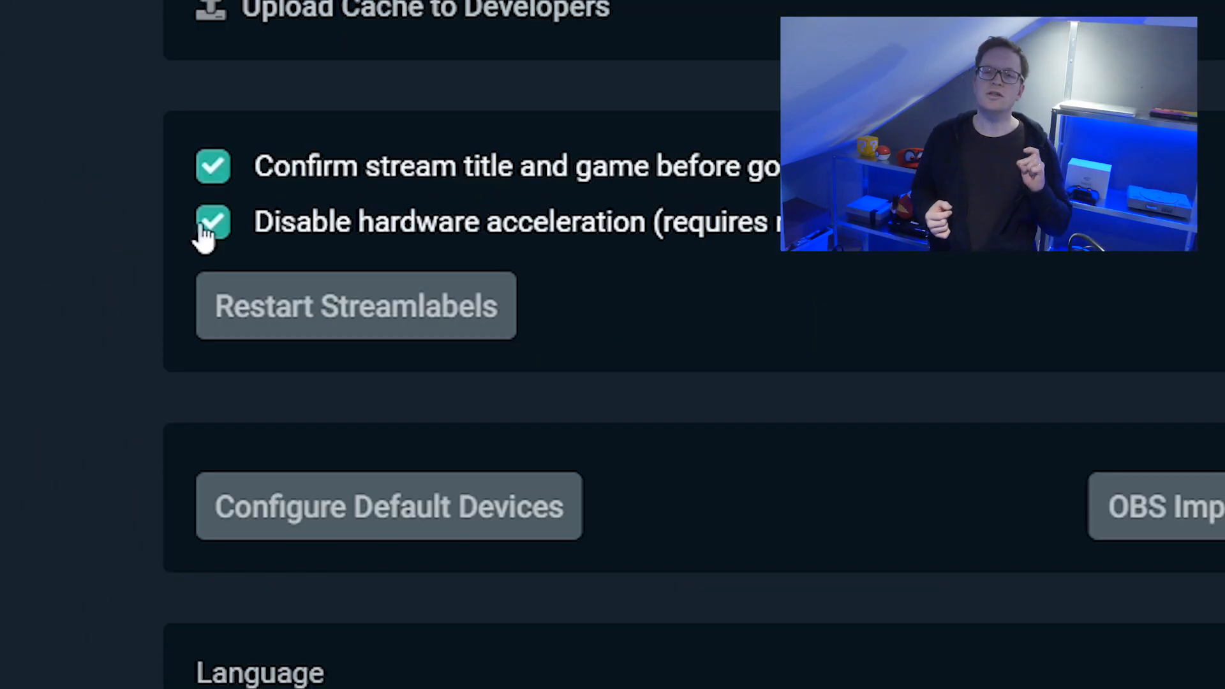
click(211, 221)
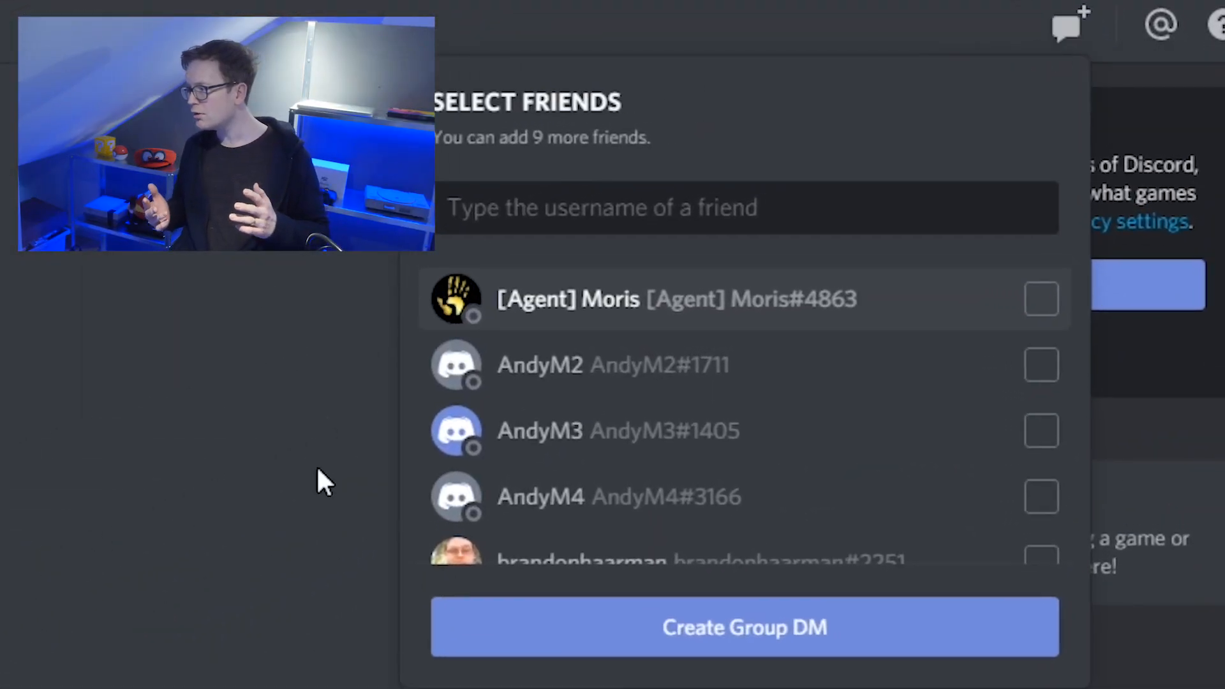
click(1041, 365)
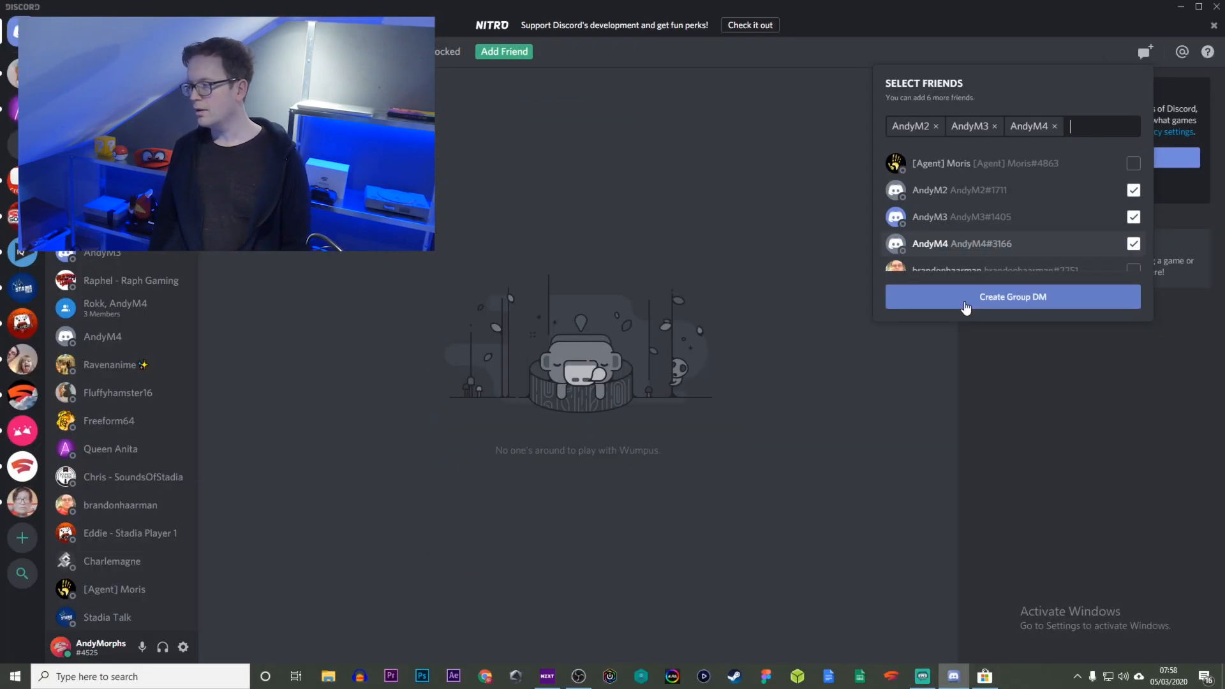
click(1012, 296)
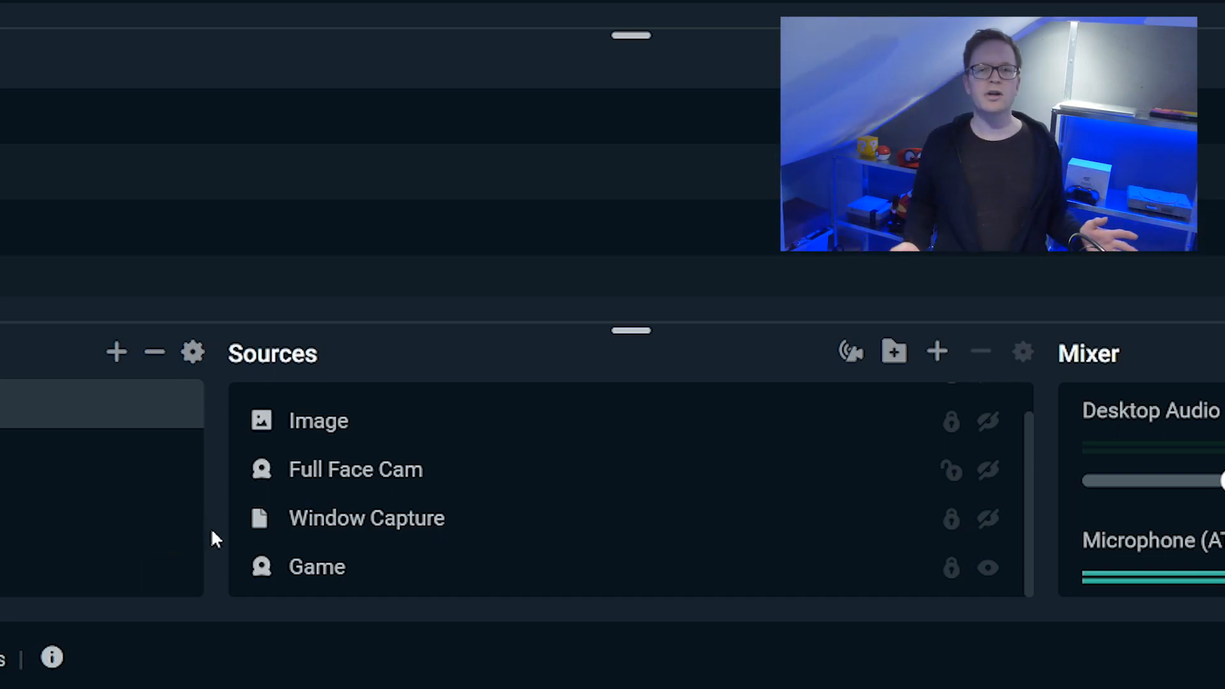
mouse_move(649, 463)
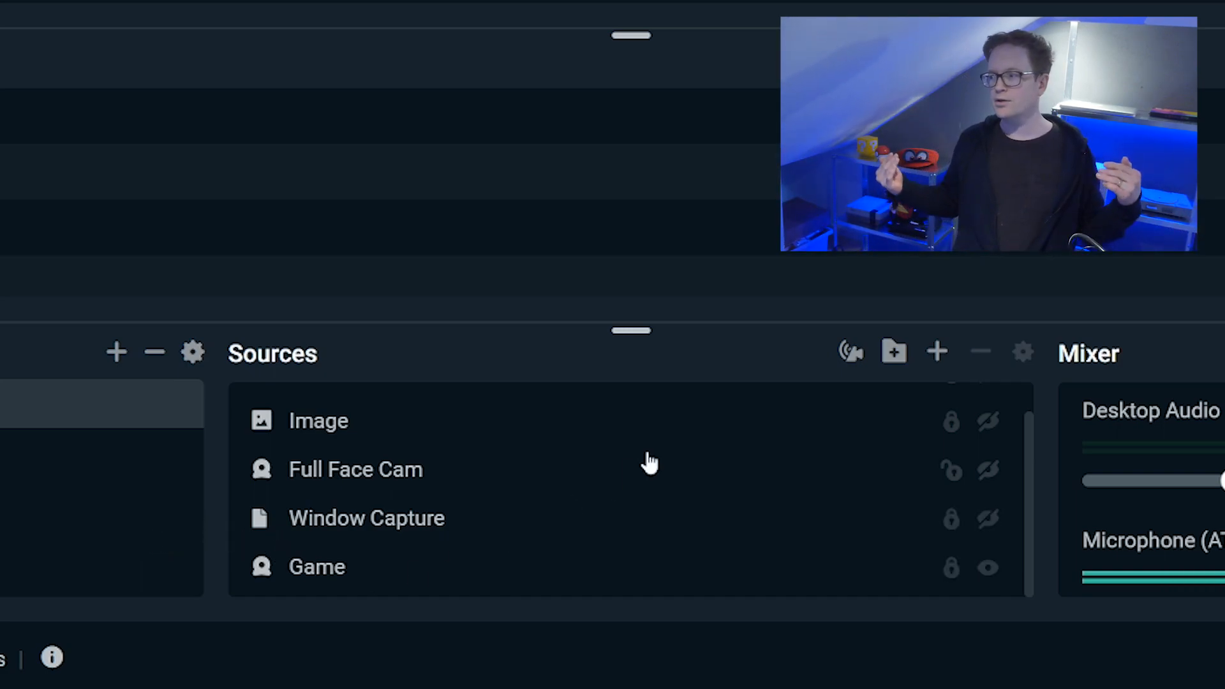
mouse_move(937, 352)
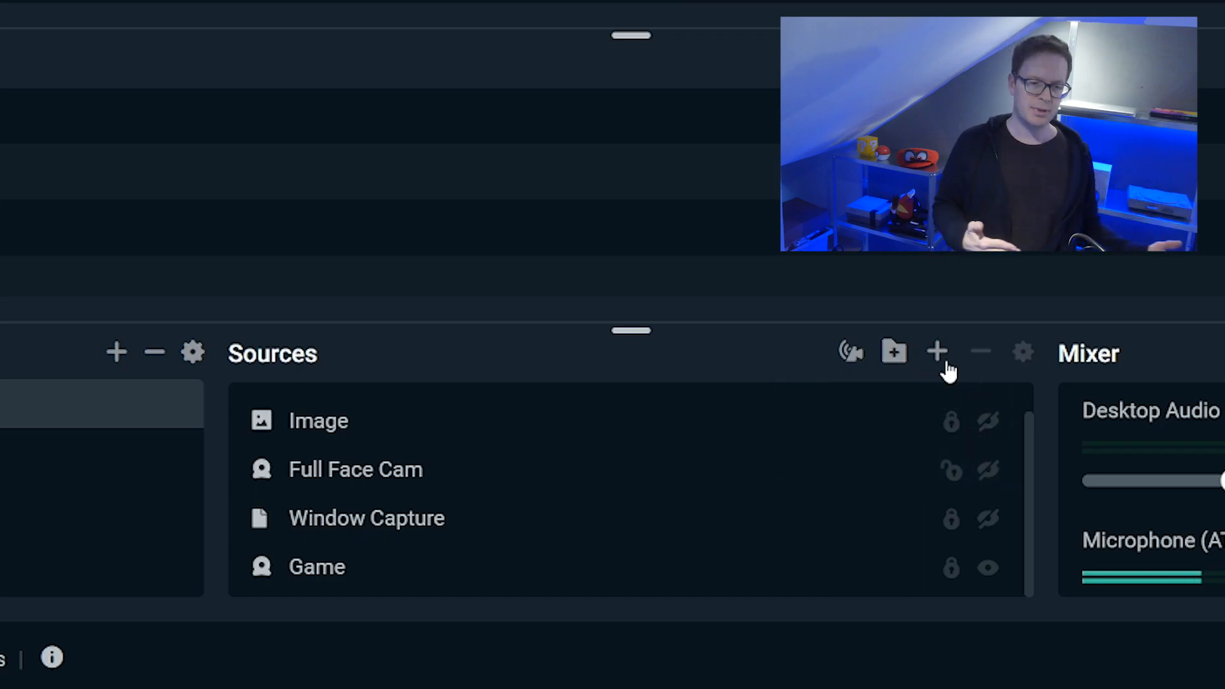
Open the Sources panel's add-source gallery in Streamlabs OBS
click(935, 352)
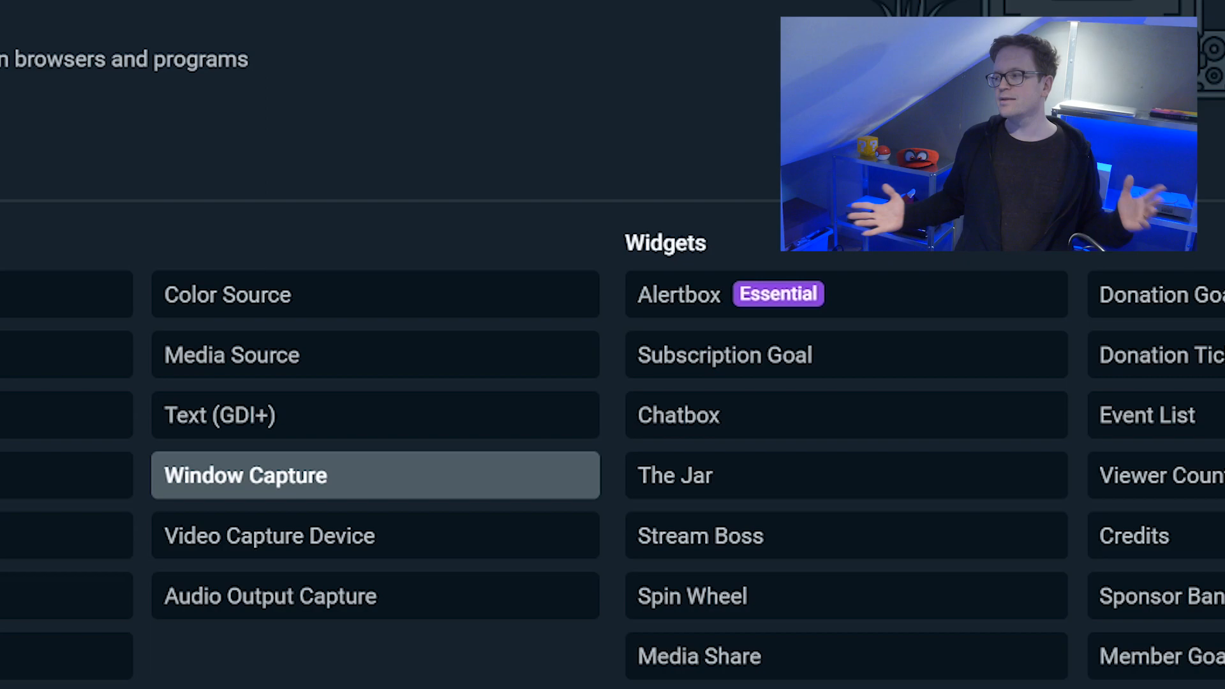
Add a brand-new Window Capture source named 'top left camera'
click(245, 475)
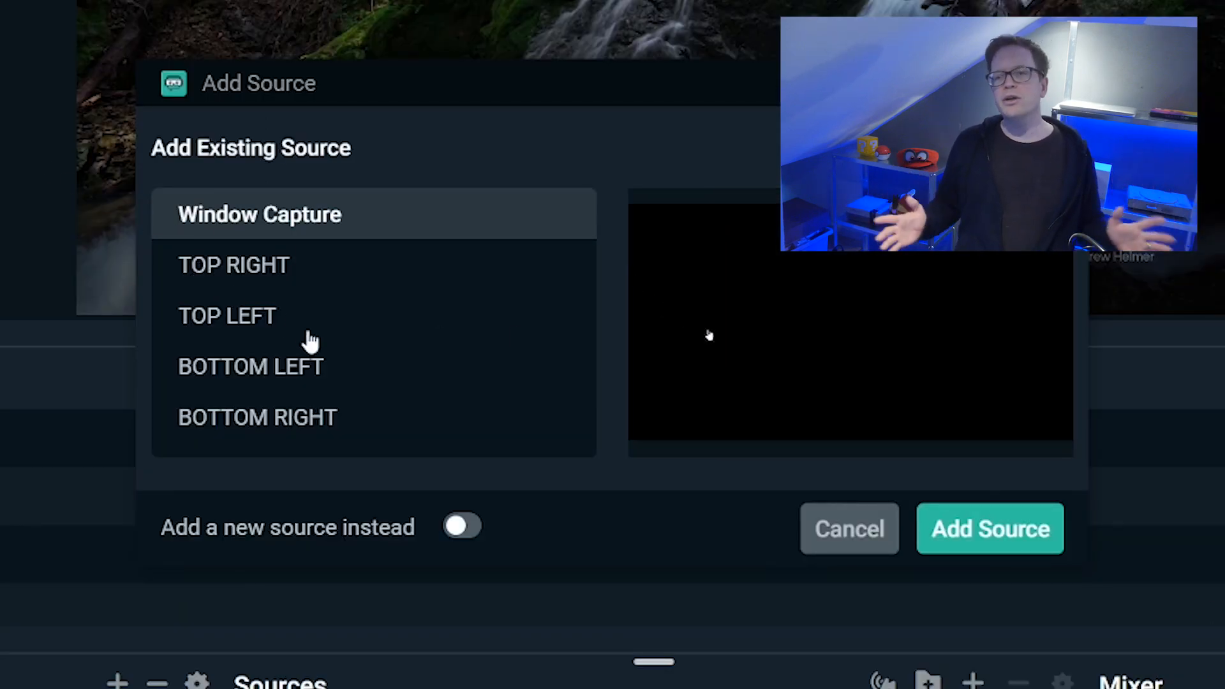
click(460, 526)
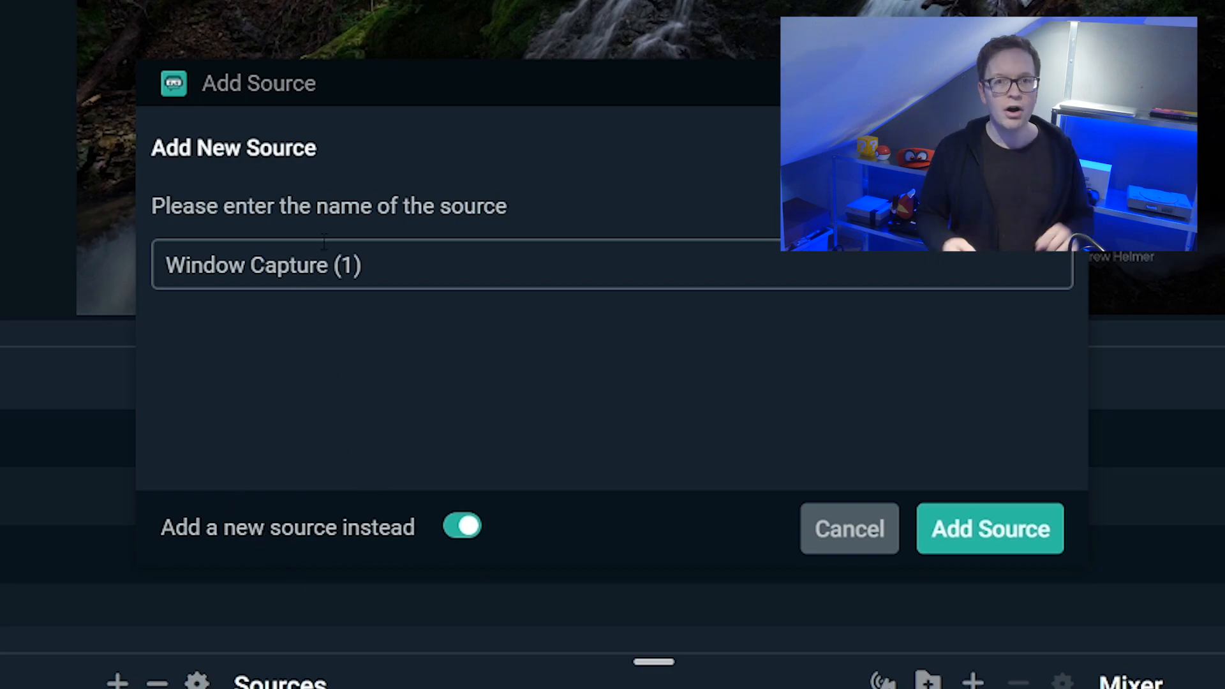
triple_click(263, 264)
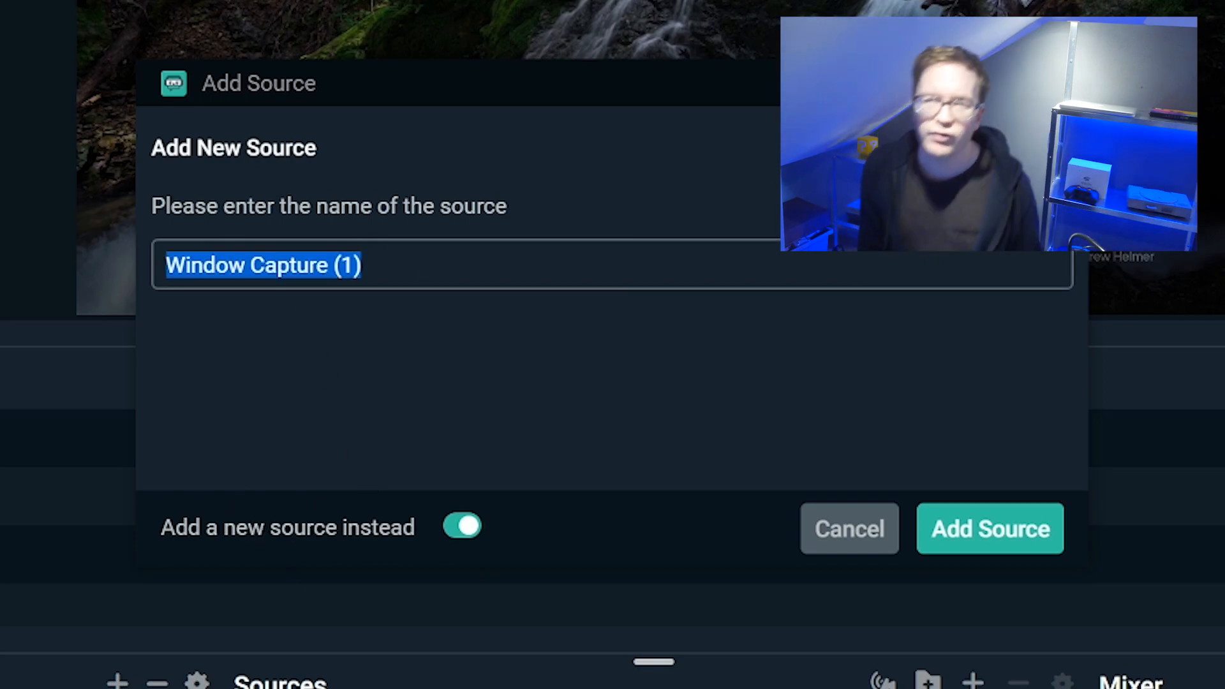
text(top left)
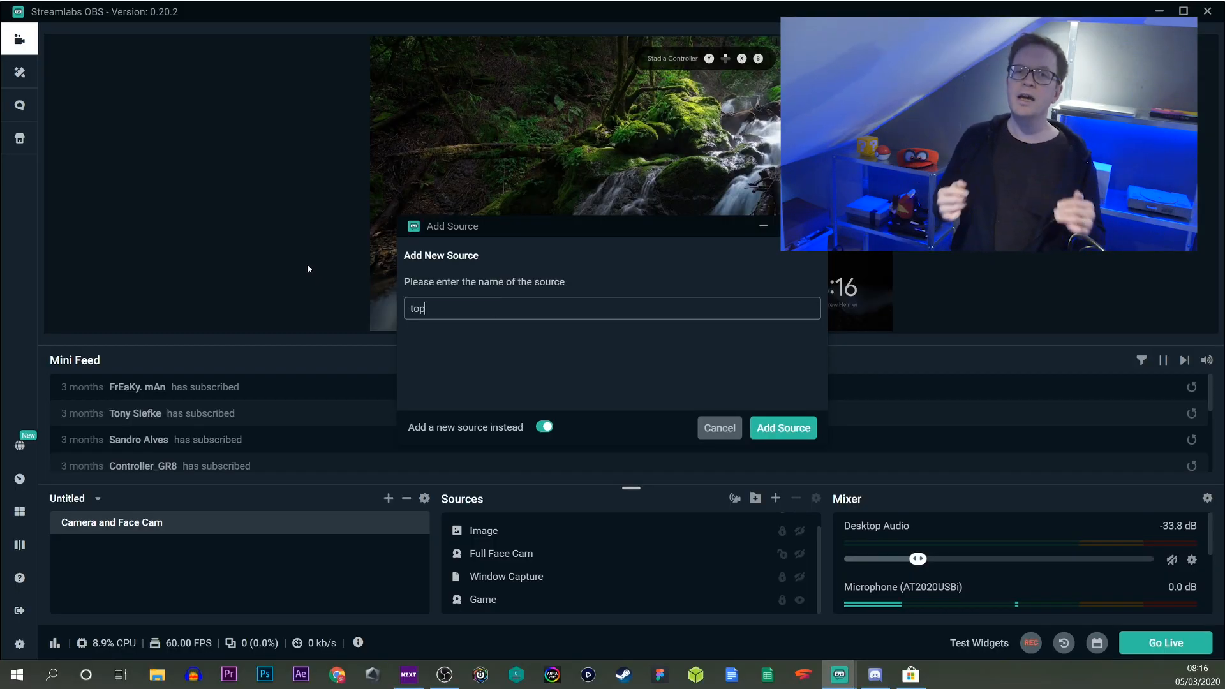
text(left)
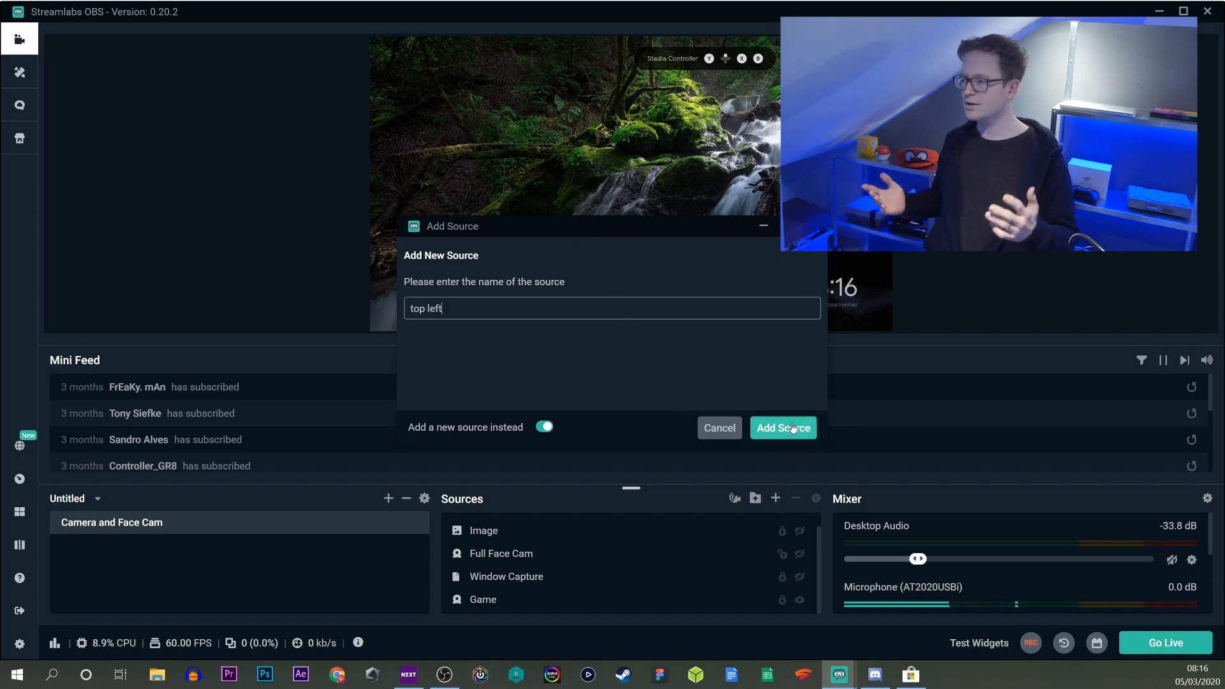
text(camera)
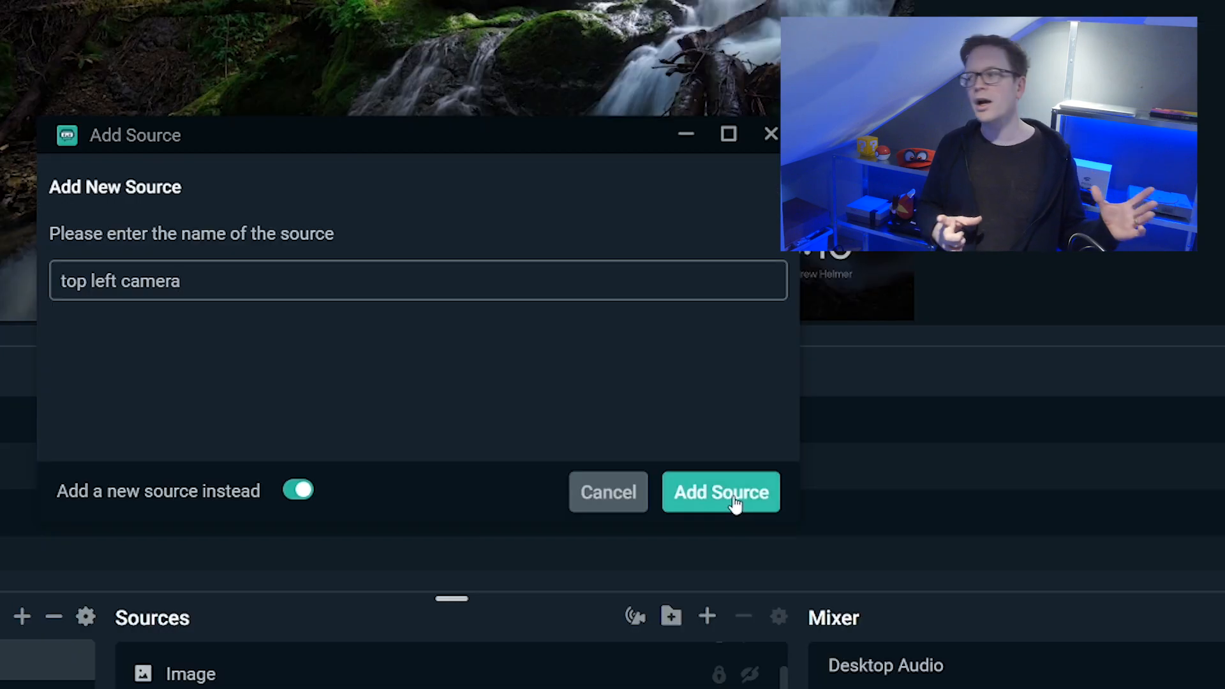
click(718, 491)
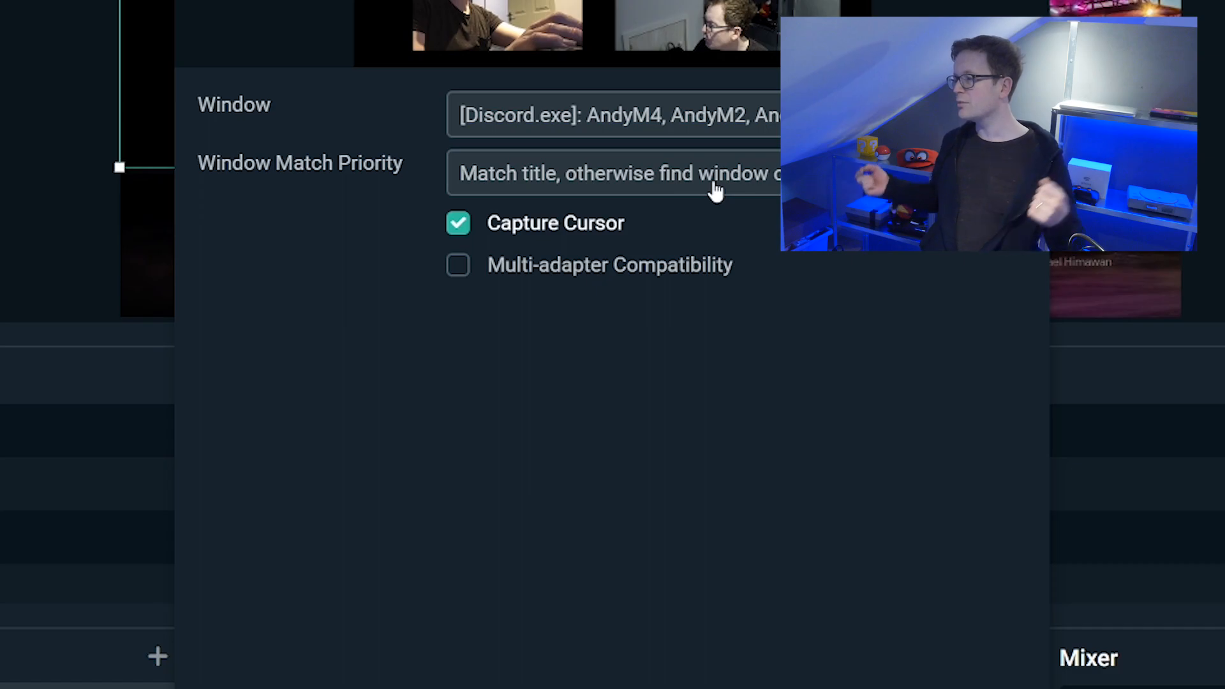
Show the Window Match Priority options for the top left camera capture
click(617, 173)
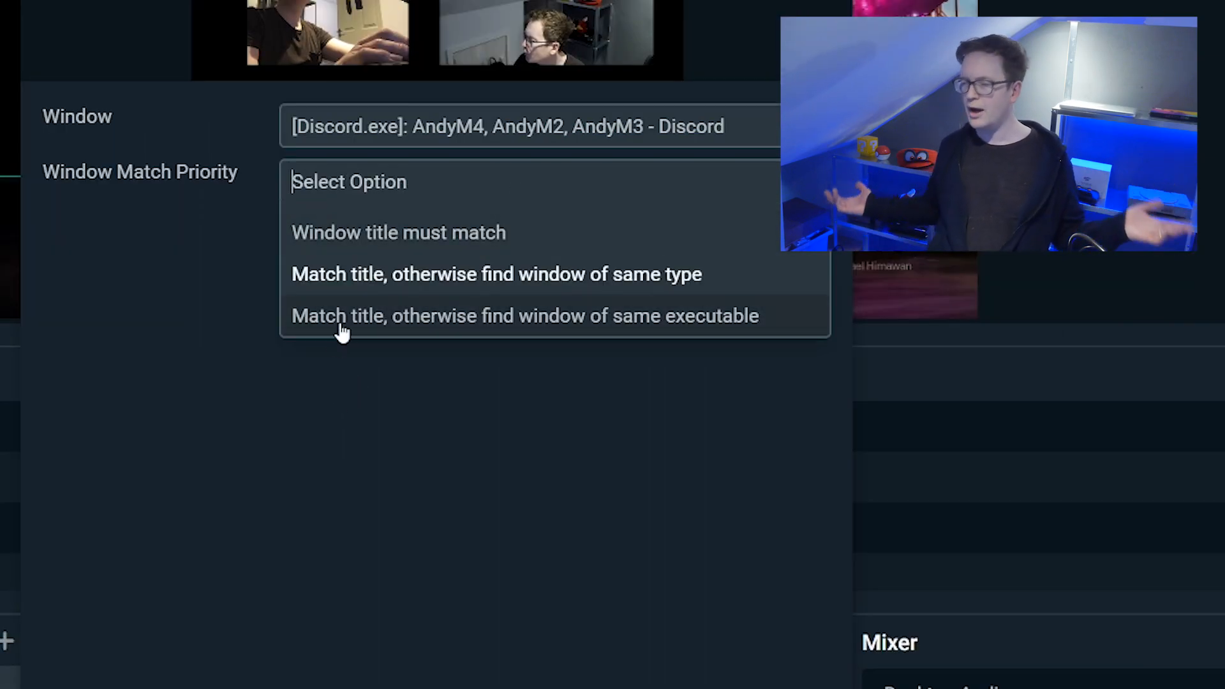
mouse_move(358, 282)
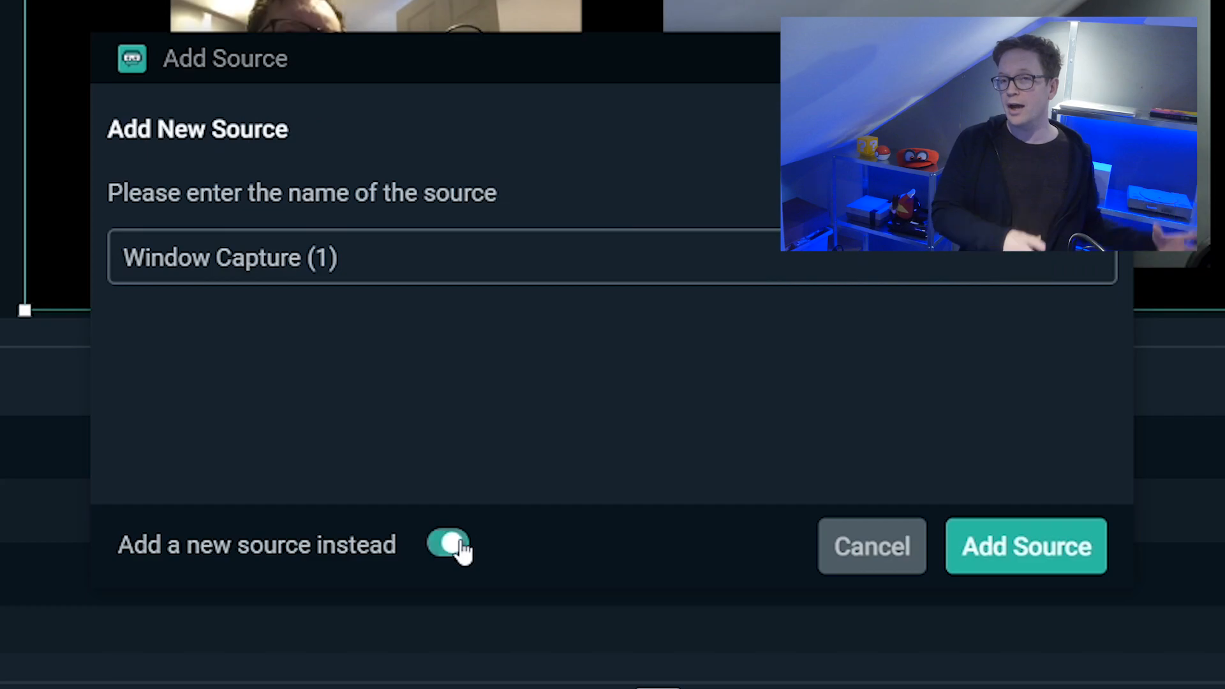
Create a new window capture source named 'bottom left camera'
text(bottom left camera)
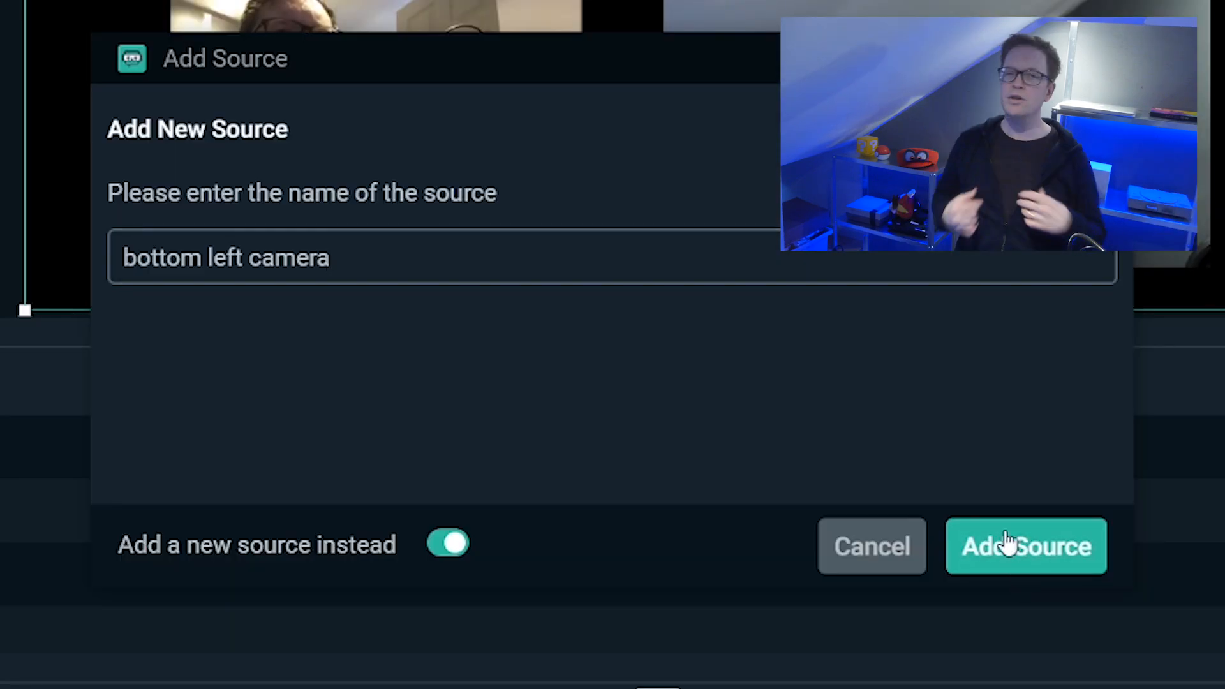
click(1025, 546)
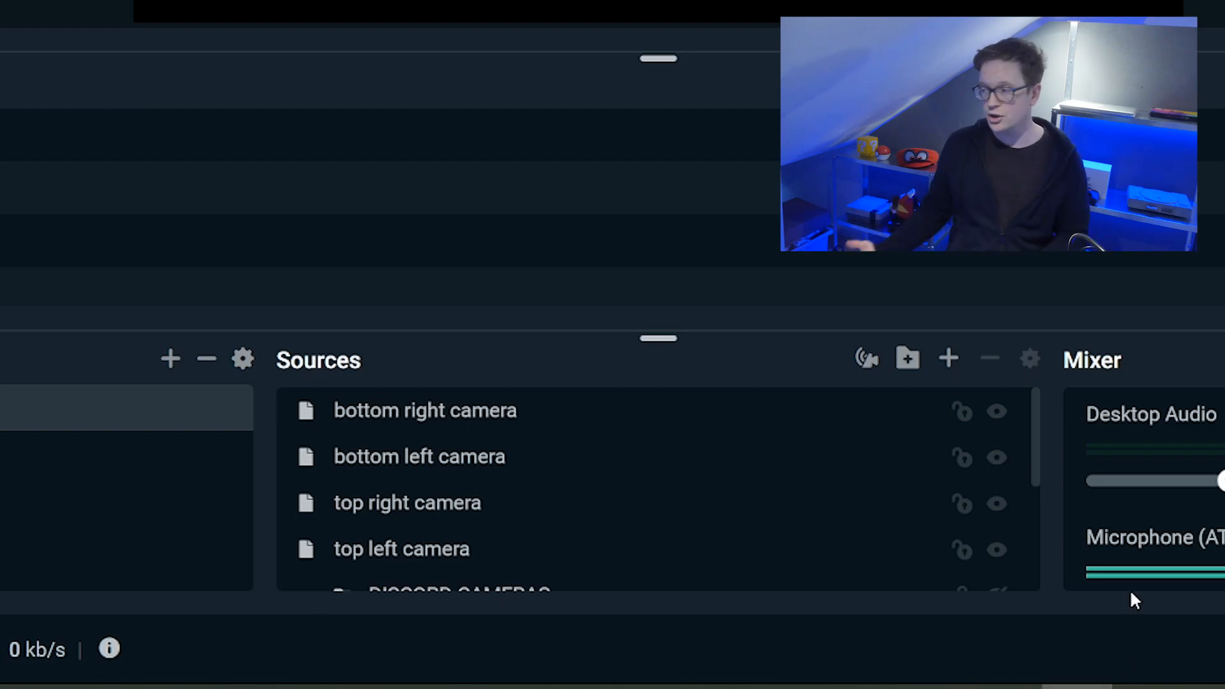
mouse_move(557, 444)
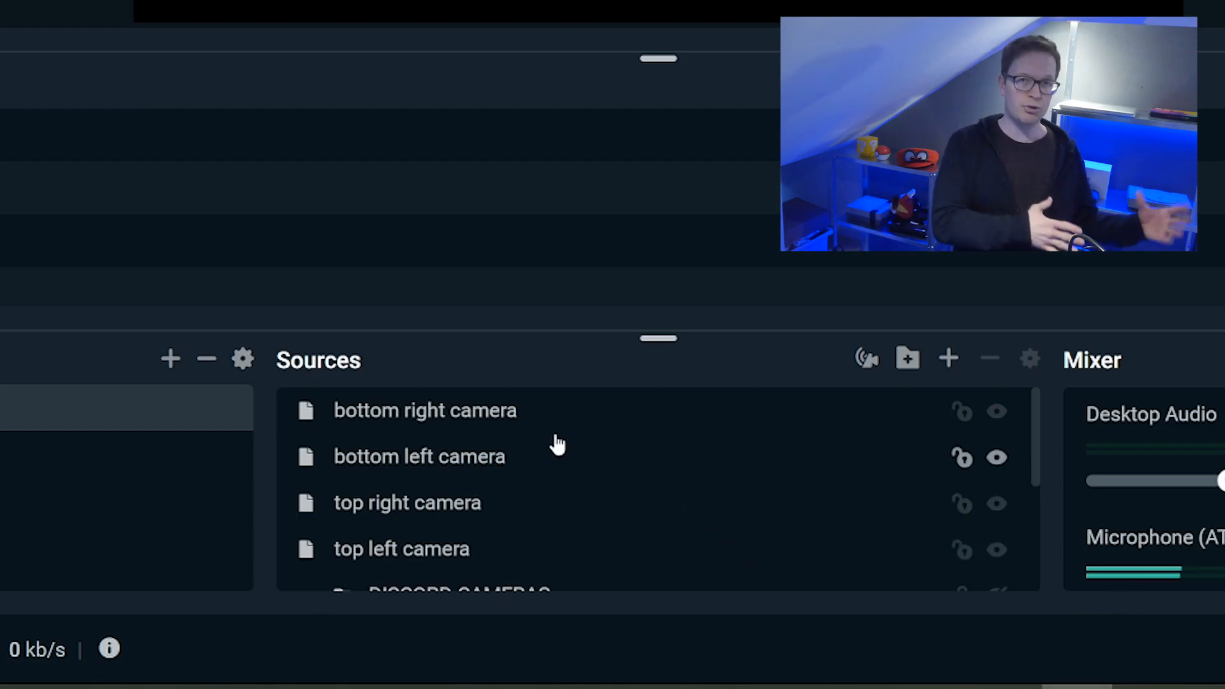
Add a Crop/Pad filter named 'top left filter' to the top left camera source
right_click(401, 548)
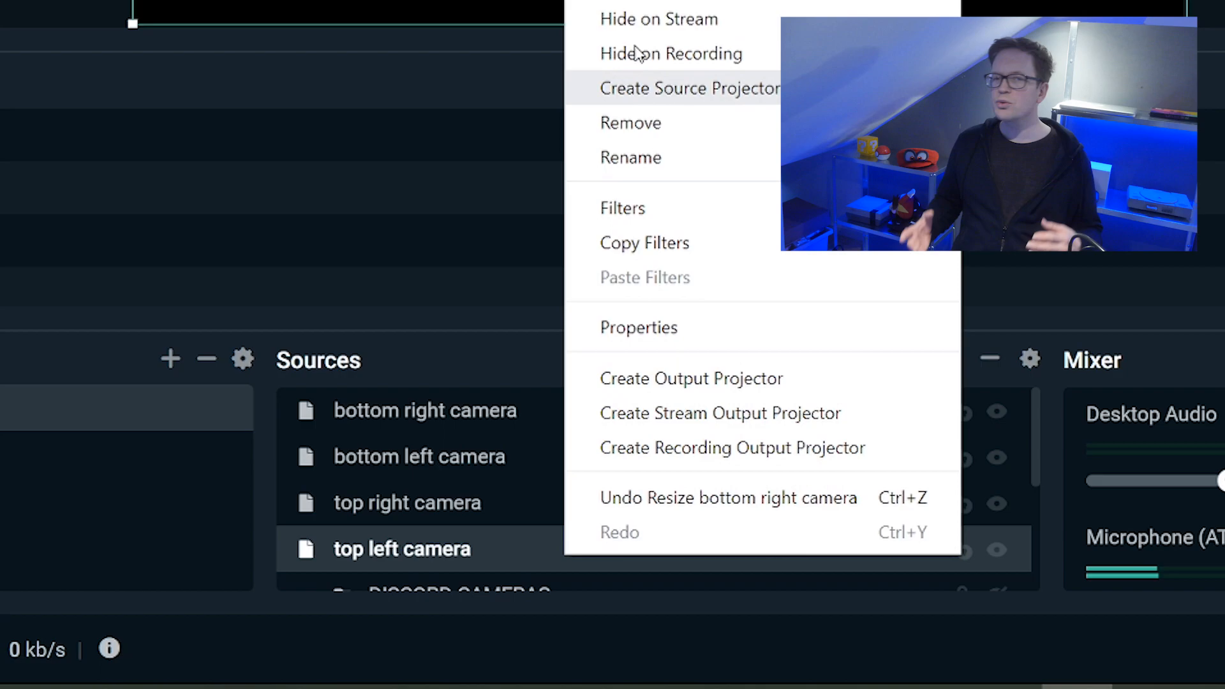
click(622, 208)
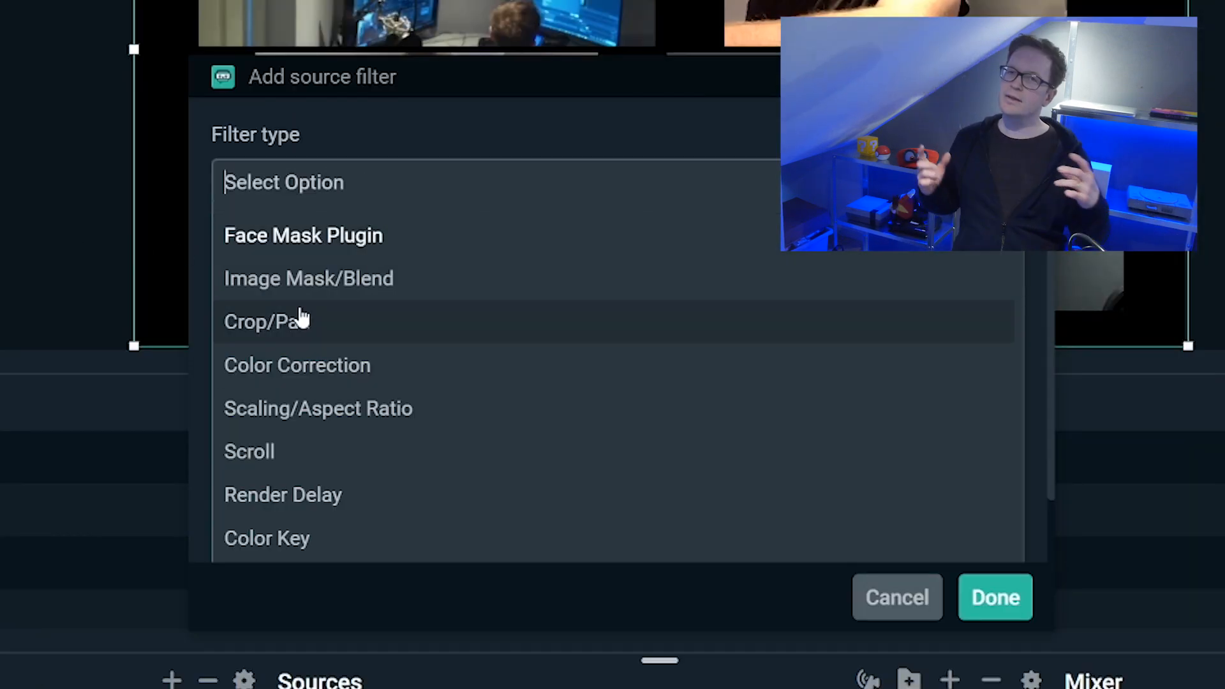
click(265, 321)
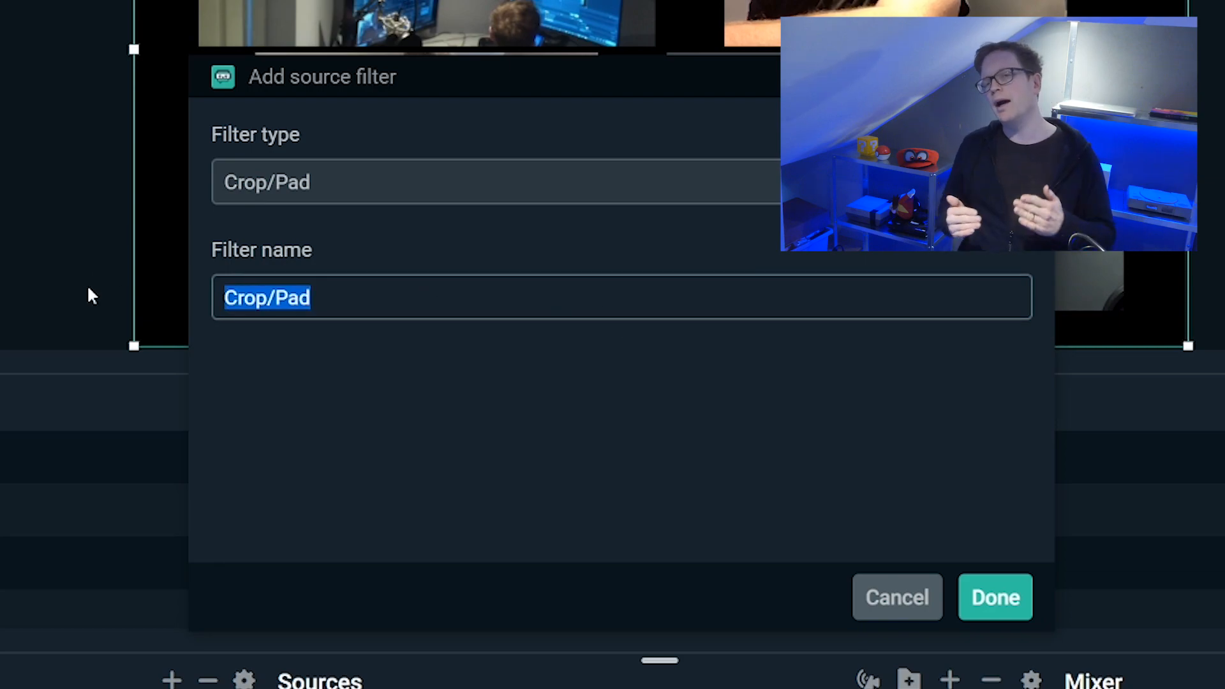
text(top)
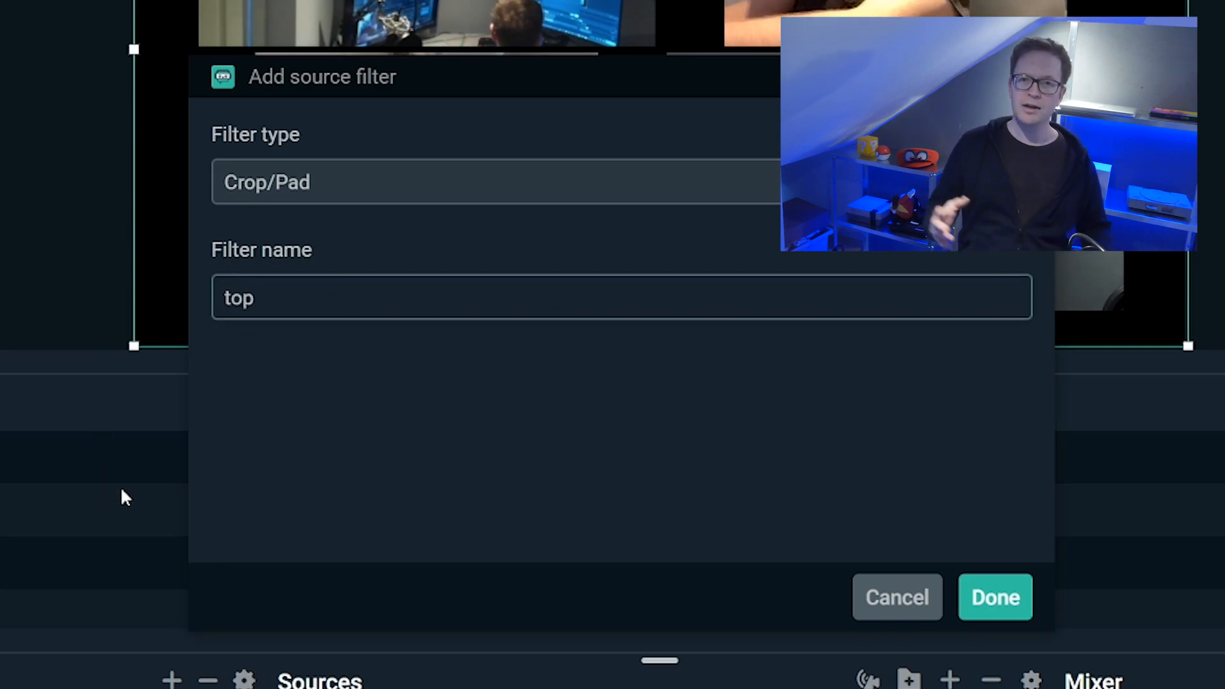
text(left)
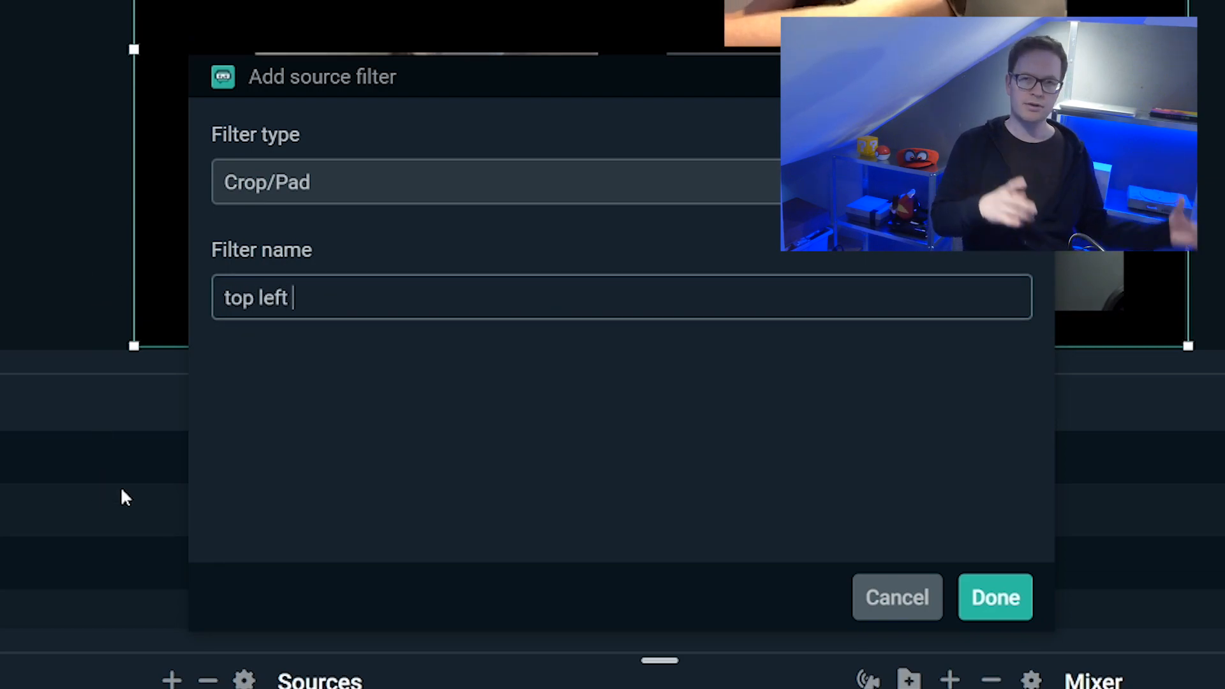
text(file)
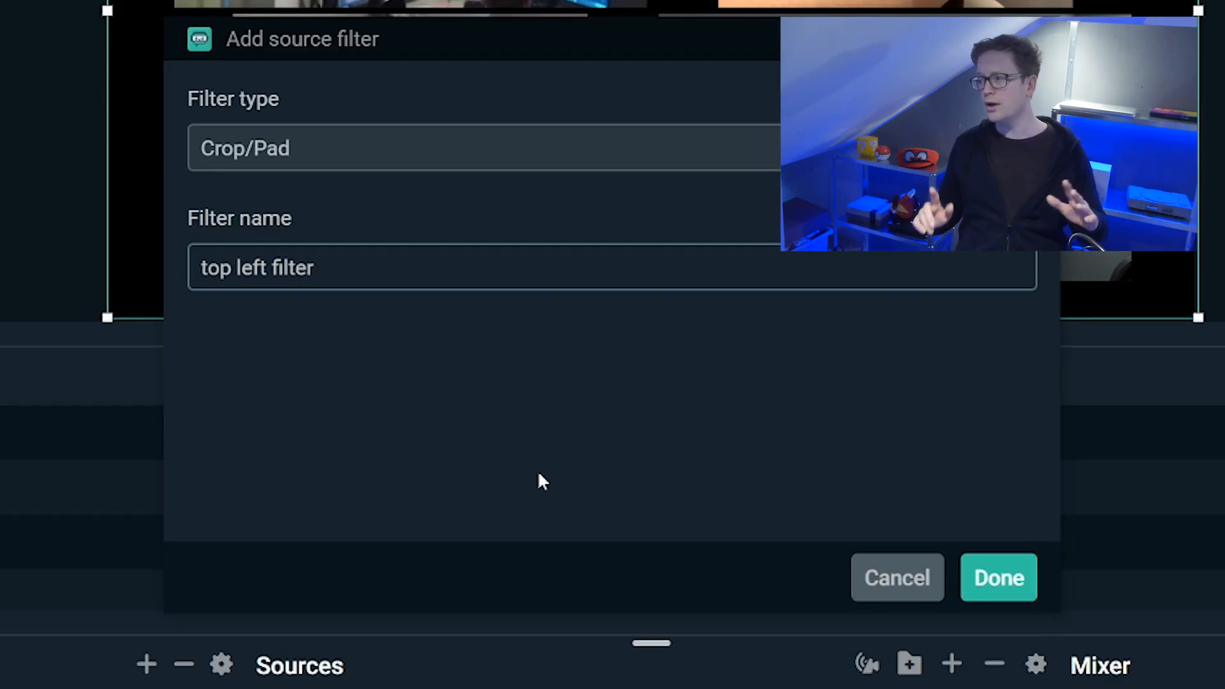
click(998, 578)
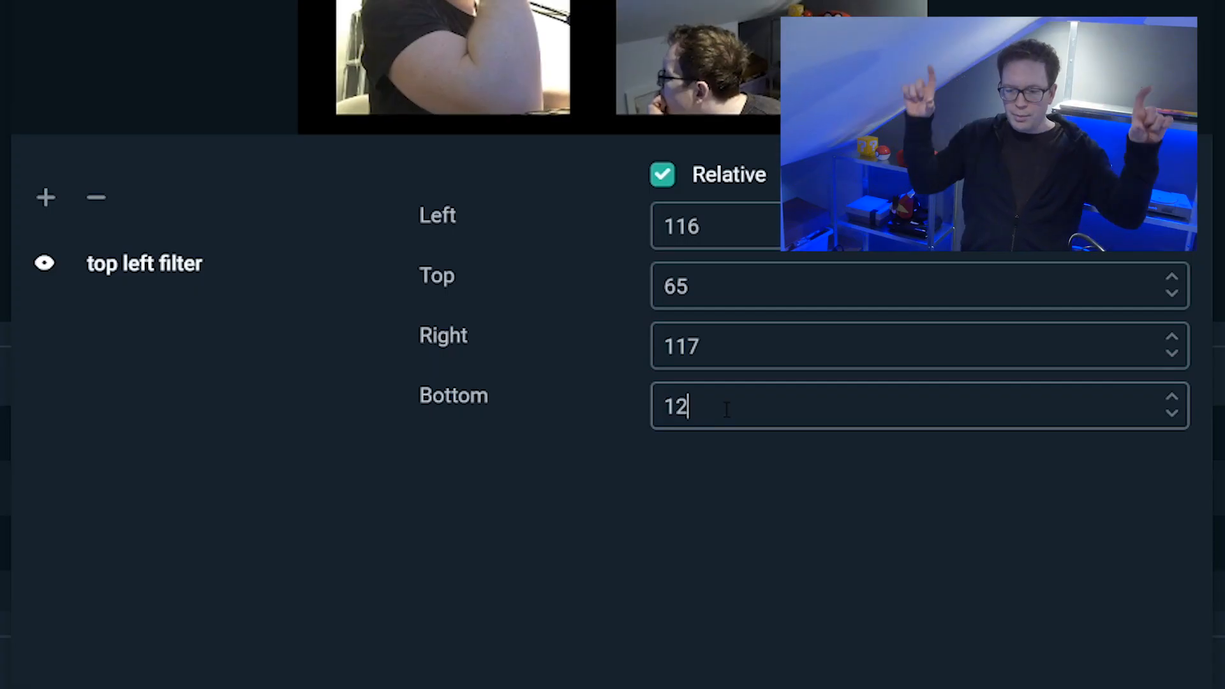
Enter crop values Left 116, Top 65, Right 117, Bottom 65 in the top left filter
text(40)
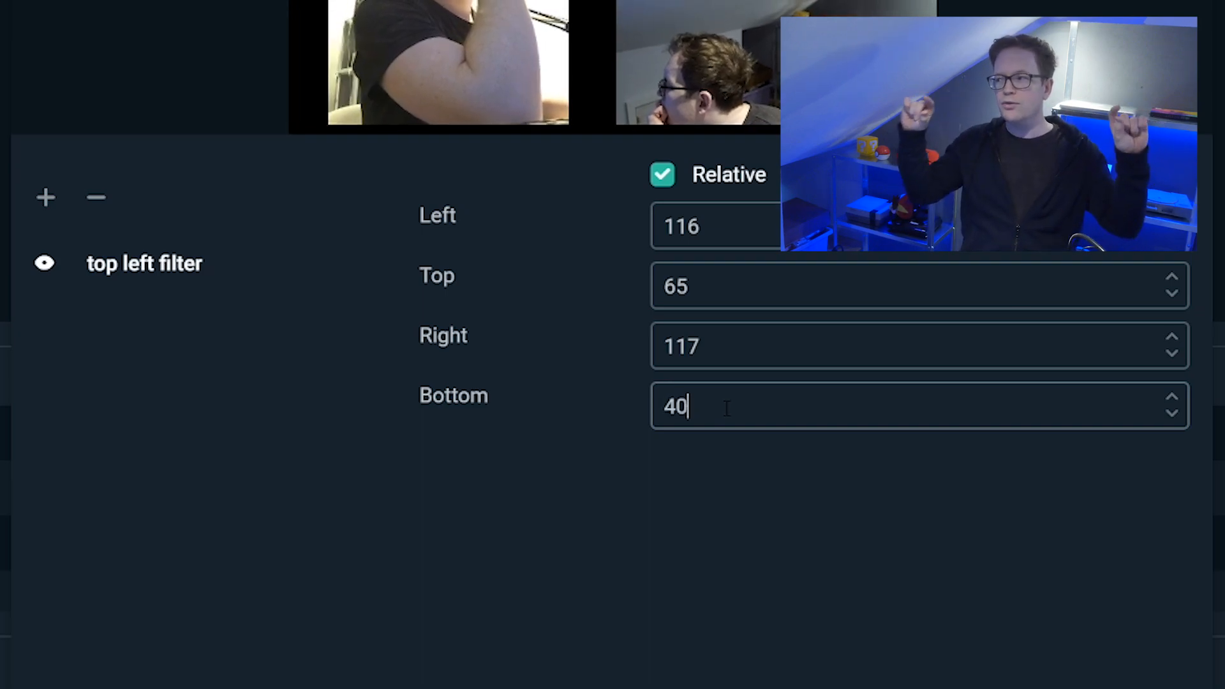
text(60)
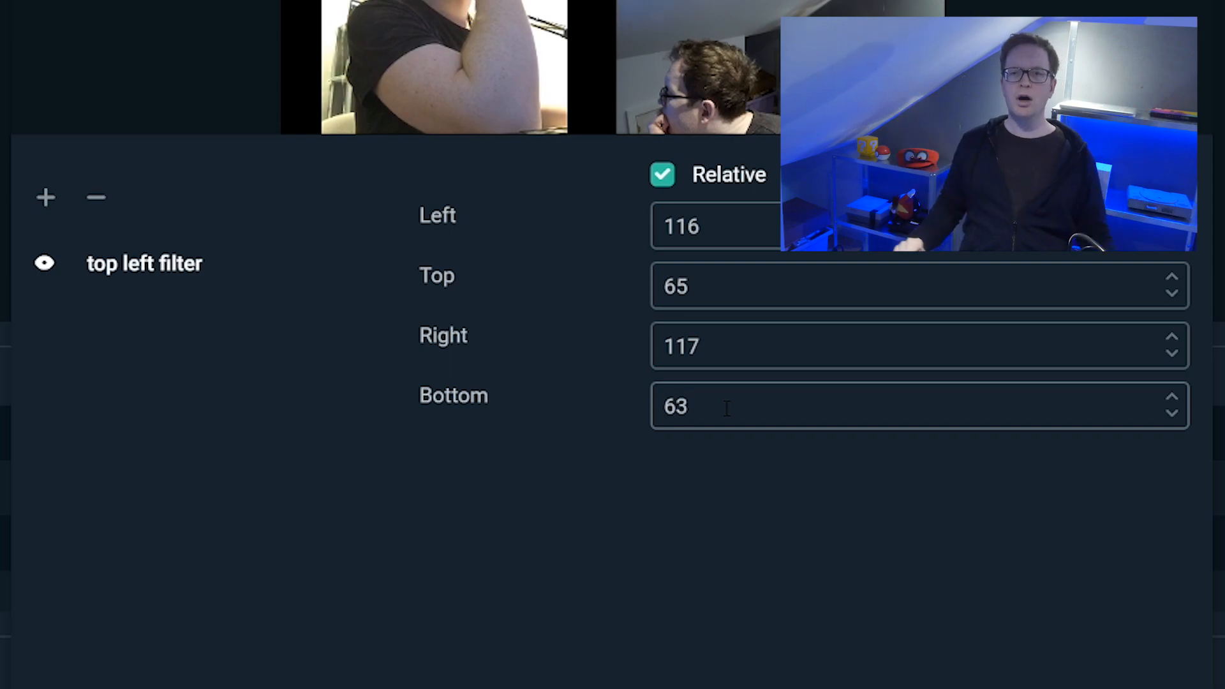
text(65)
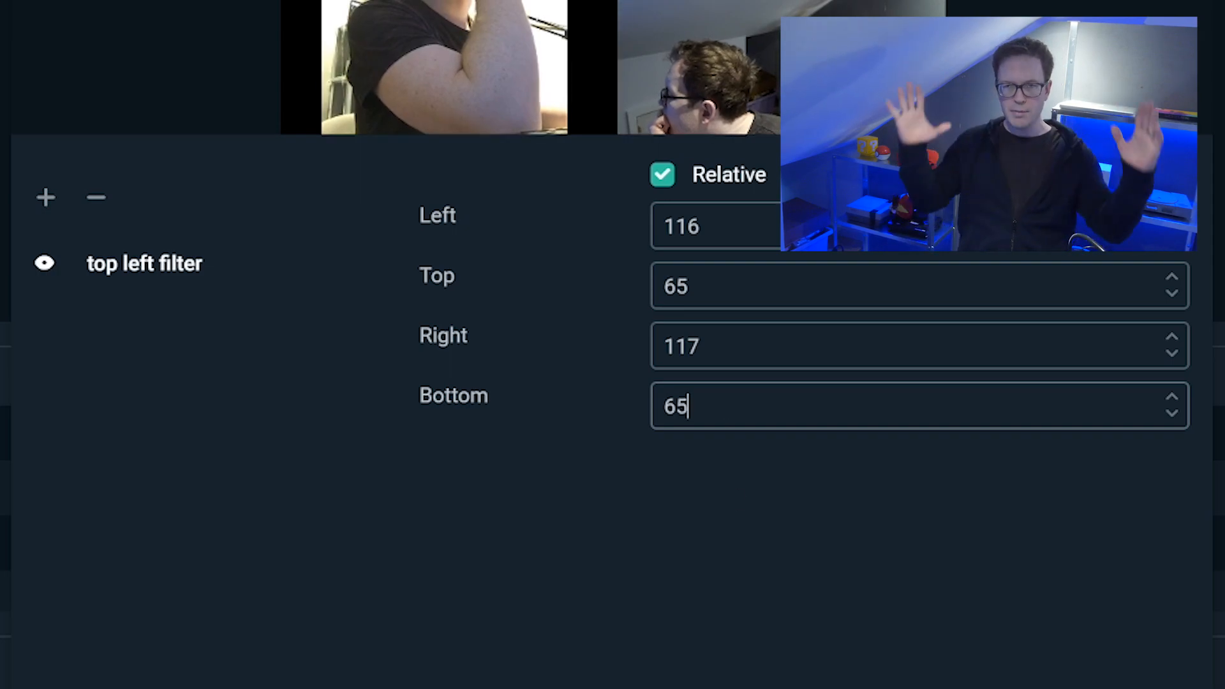